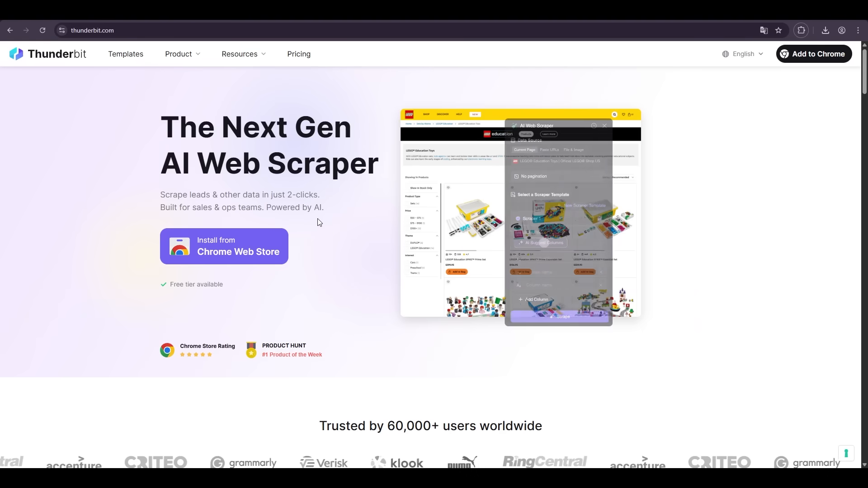
# Step: Browse the Thunderbit homepage and open the AI Web Scraper side panel beside the Playground
pyautogui.scroll(-3)
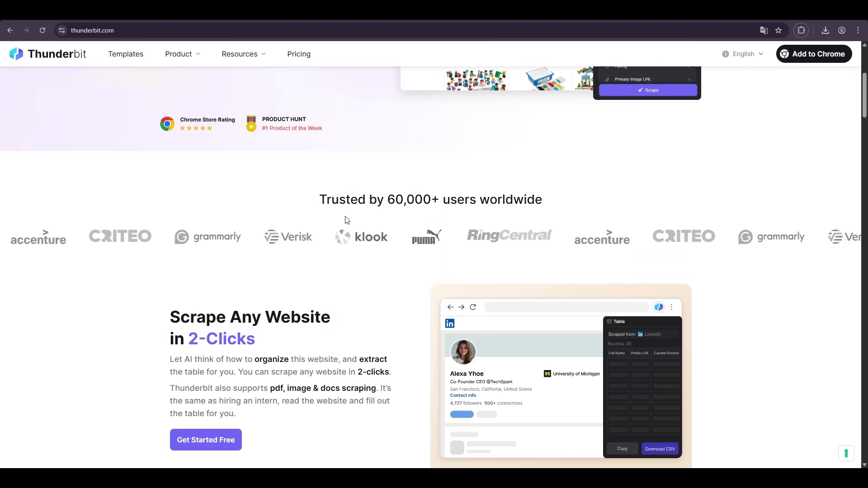
pyautogui.scroll(-3)
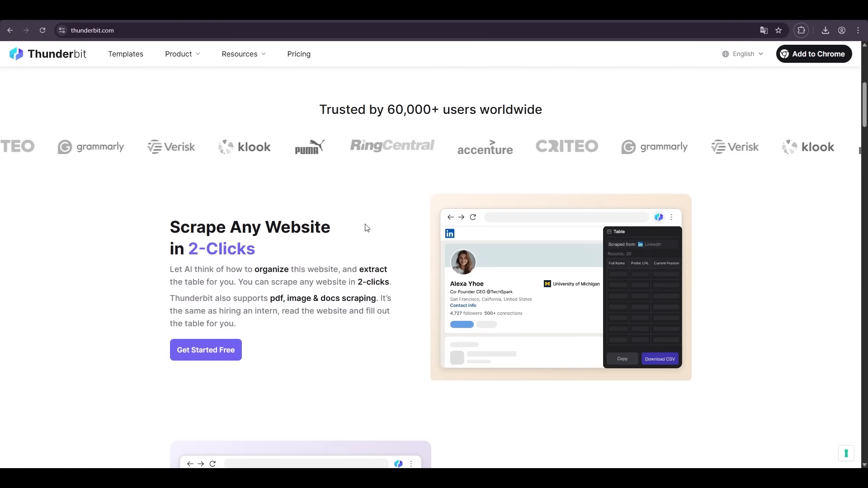
pyautogui.scroll(3)
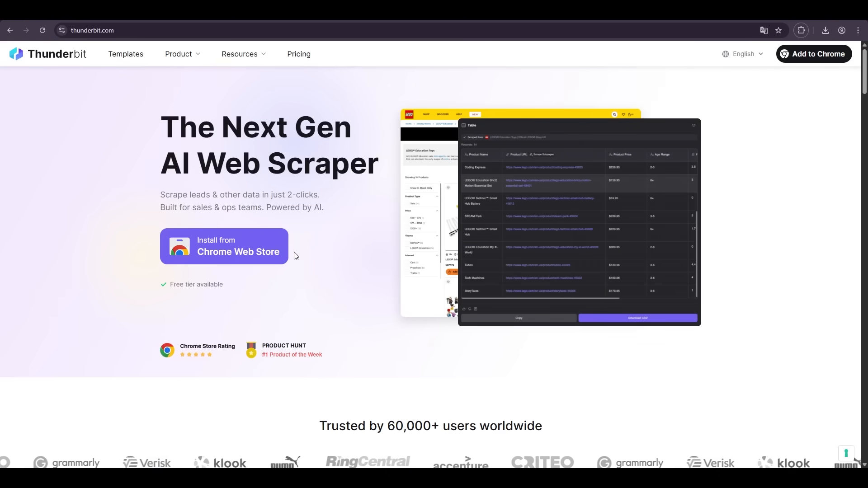
pyautogui.click(800, 30)
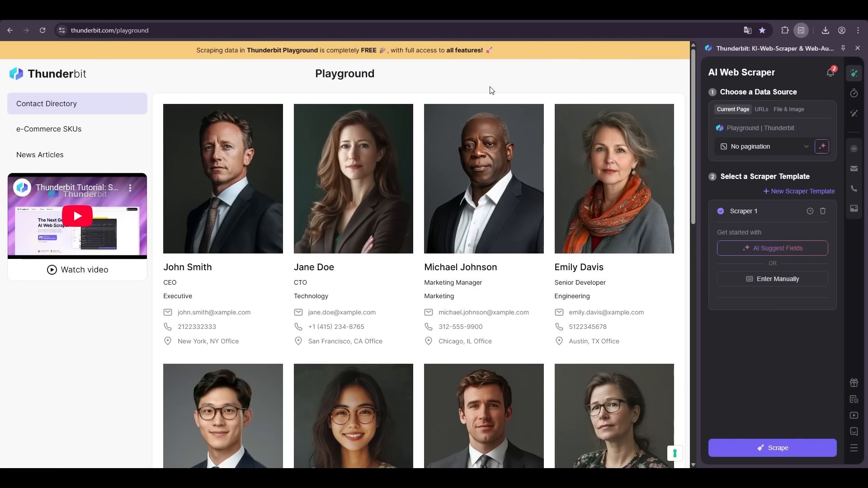
pyautogui.moveTo(565, 167)
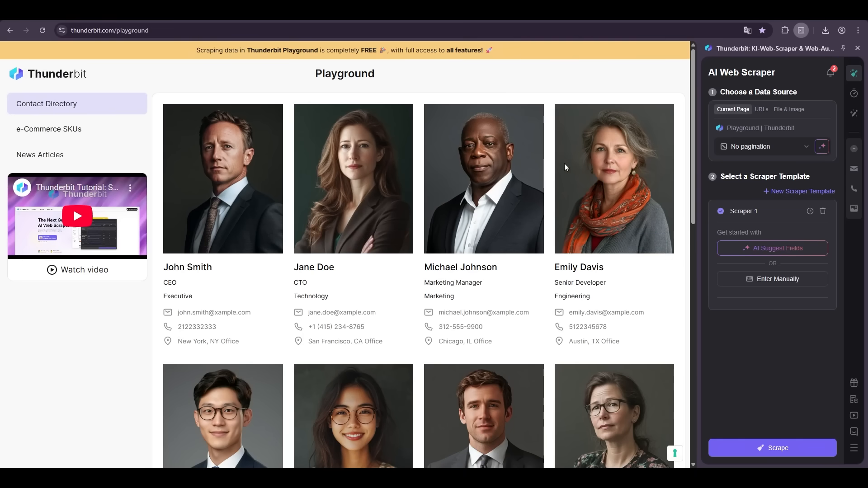
pyautogui.moveTo(255, 213)
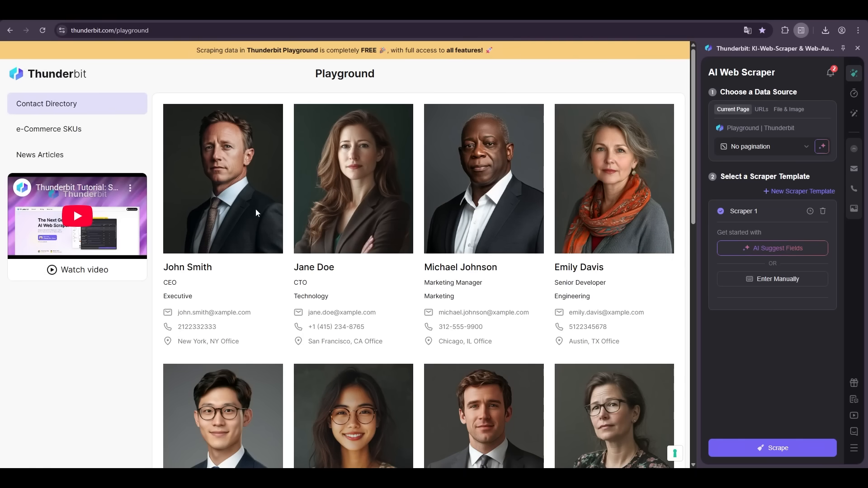
pyautogui.moveTo(235, 271)
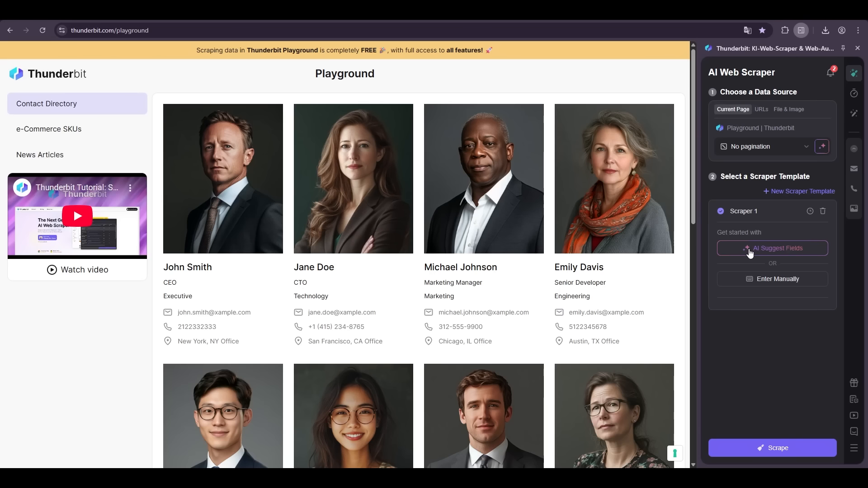
# Step: Accept AI-suggested contact fields and scrape the Playground directory into 10 rows
pyautogui.click(771, 248)
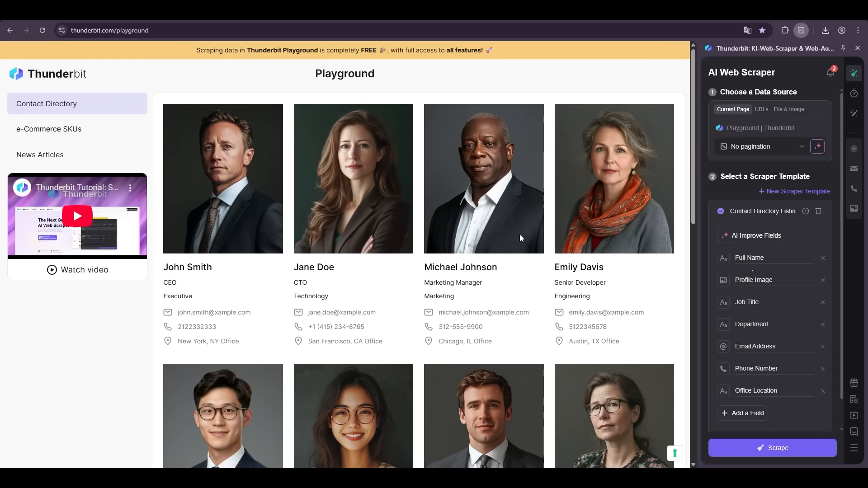
pyautogui.moveTo(777, 411)
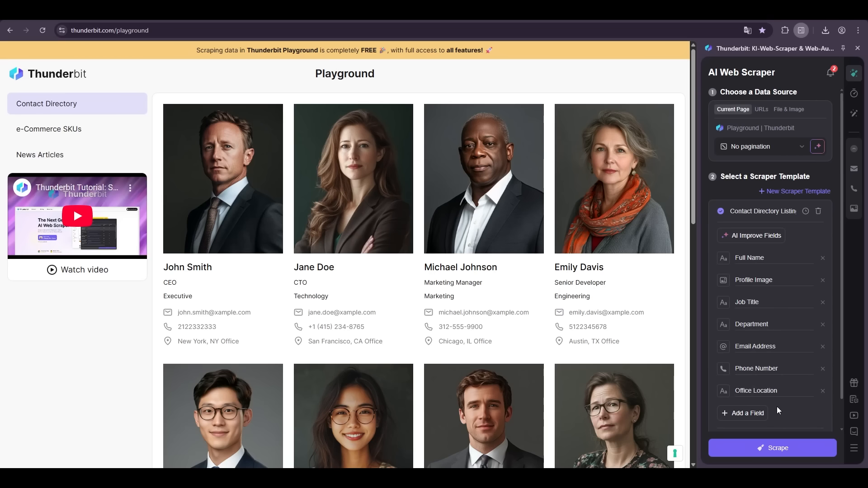
pyautogui.click(772, 448)
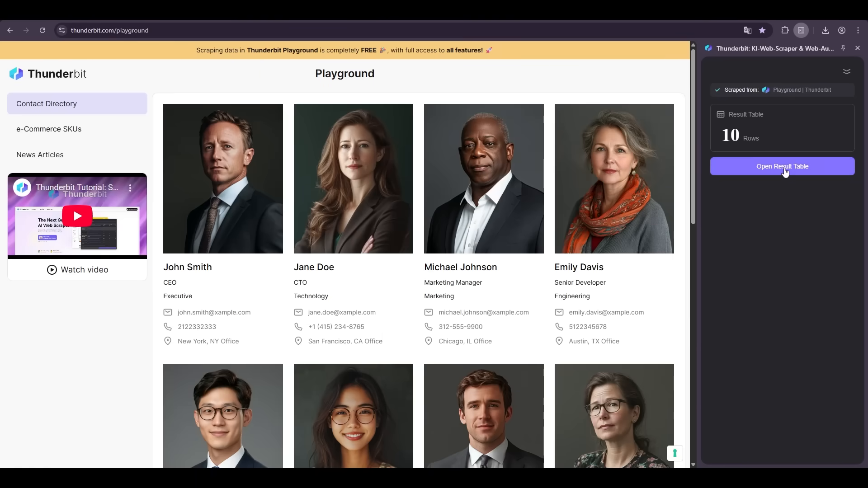
# Step: Open the 10-row contact table, copy its data, and download it as JSON
pyautogui.click(781, 166)
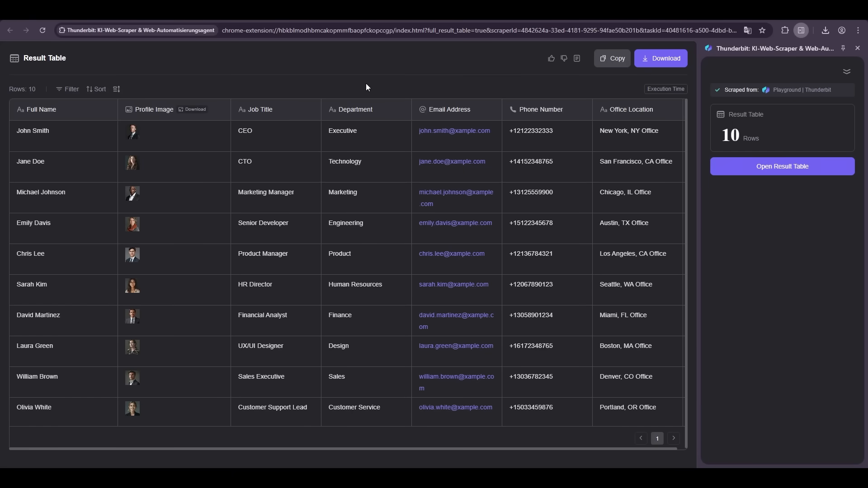
pyautogui.moveTo(328, 92)
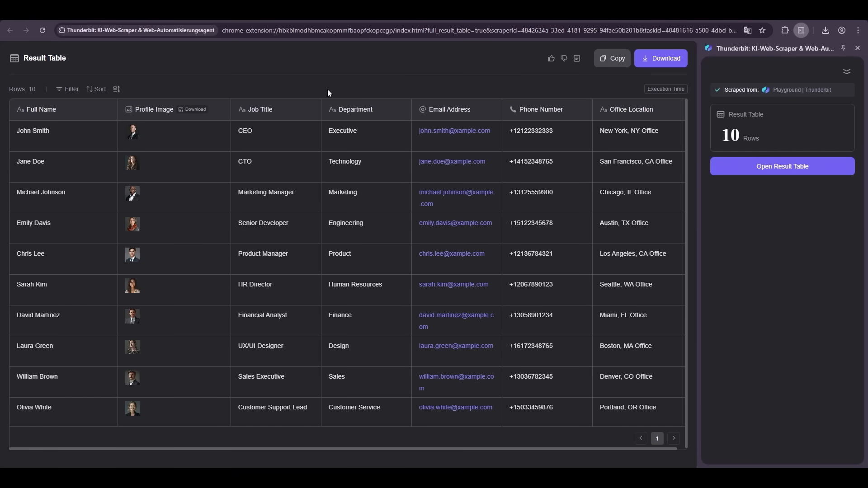
pyautogui.moveTo(431, 86)
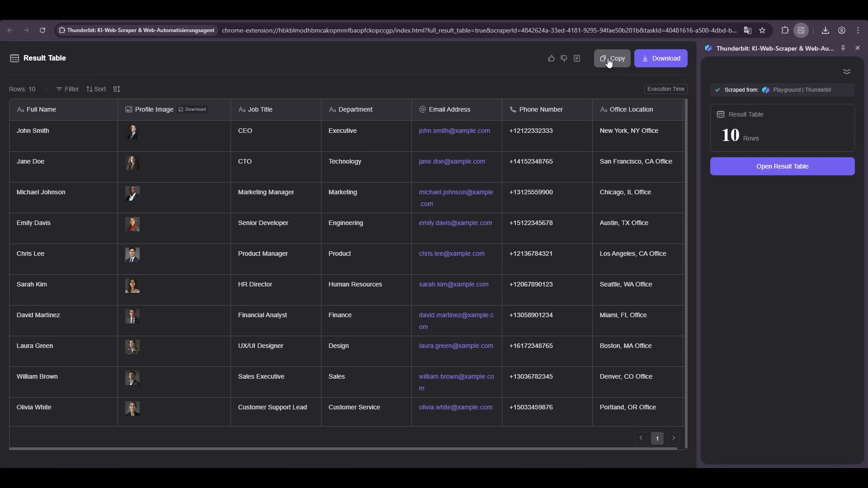
pyautogui.click(660, 58)
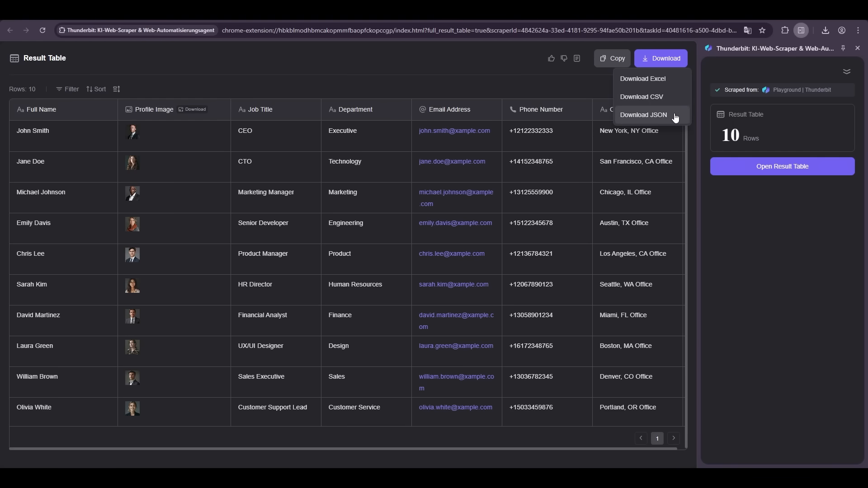
pyautogui.click(643, 114)
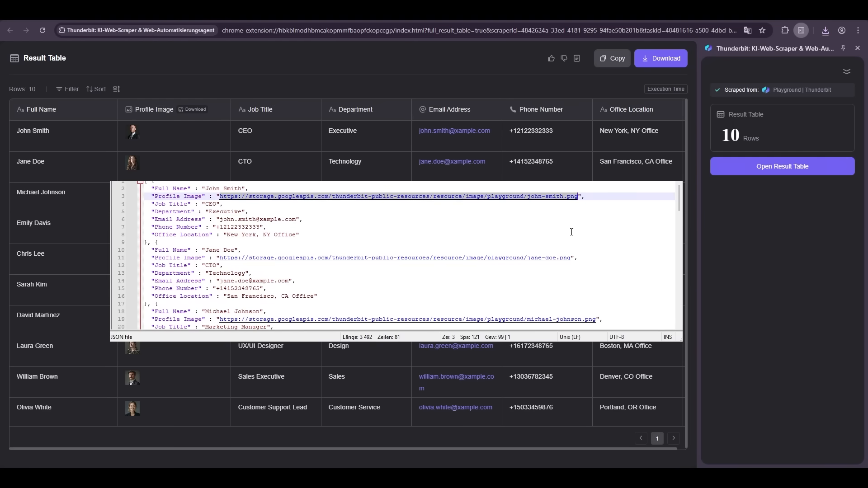
pyautogui.click(398, 195)
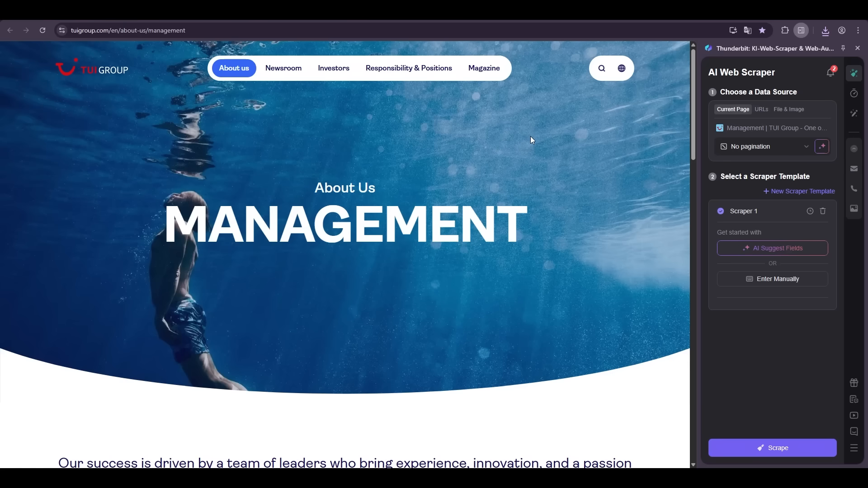
pyautogui.moveTo(509, 148)
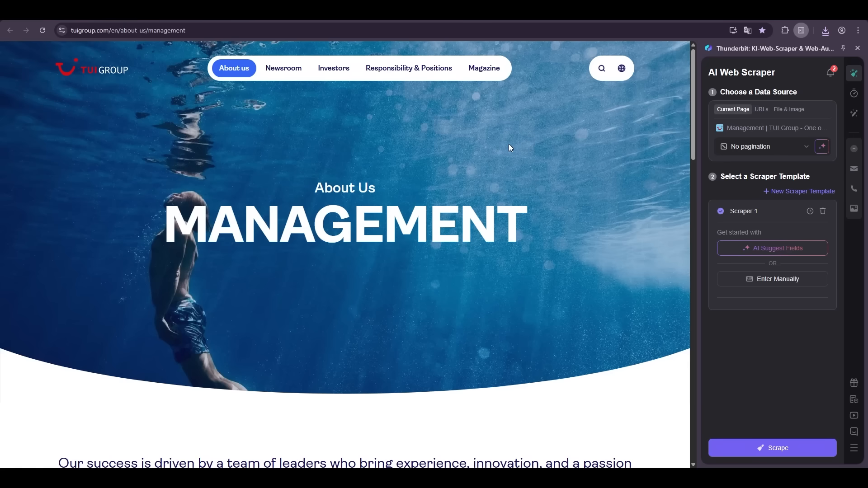
# Step: Scrape TUI Group's management page with AI-suggested name, job title and image fields
pyautogui.scroll(-3)
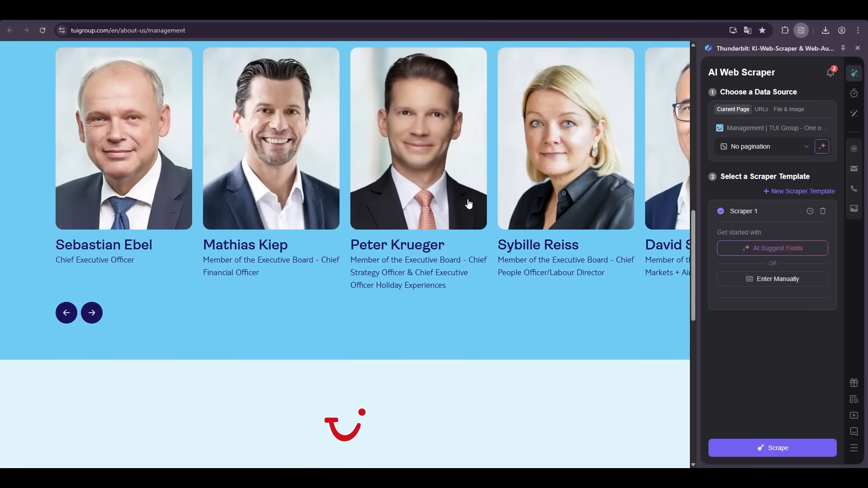
pyautogui.scroll(3)
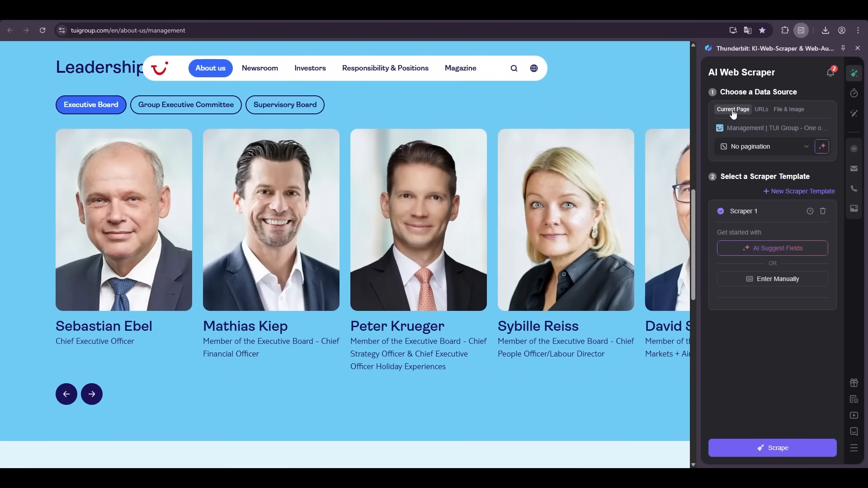
pyautogui.click(772, 249)
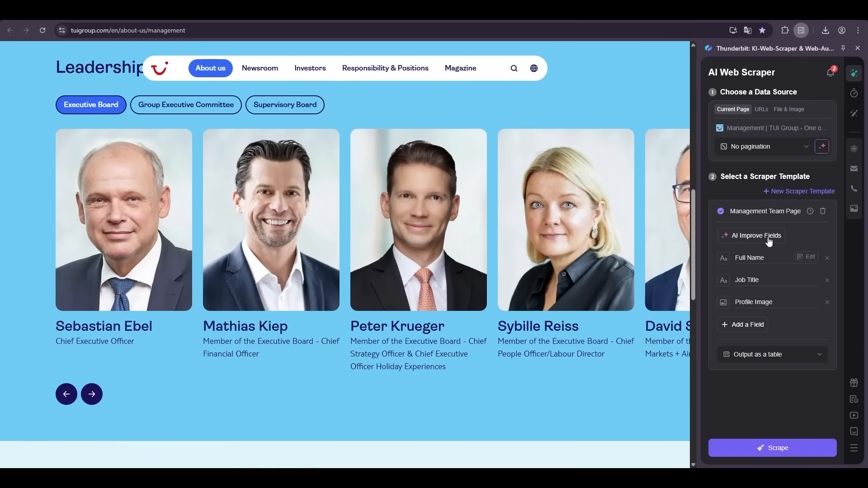
pyautogui.moveTo(265, 347)
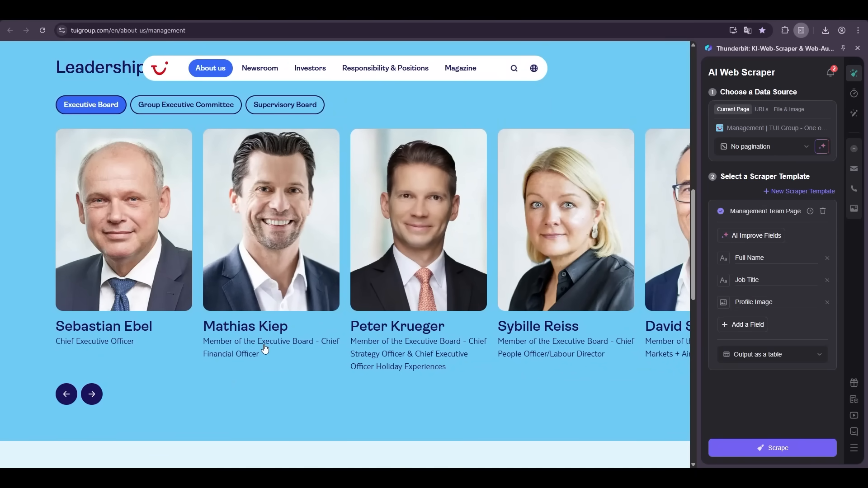
pyautogui.moveTo(492, 254)
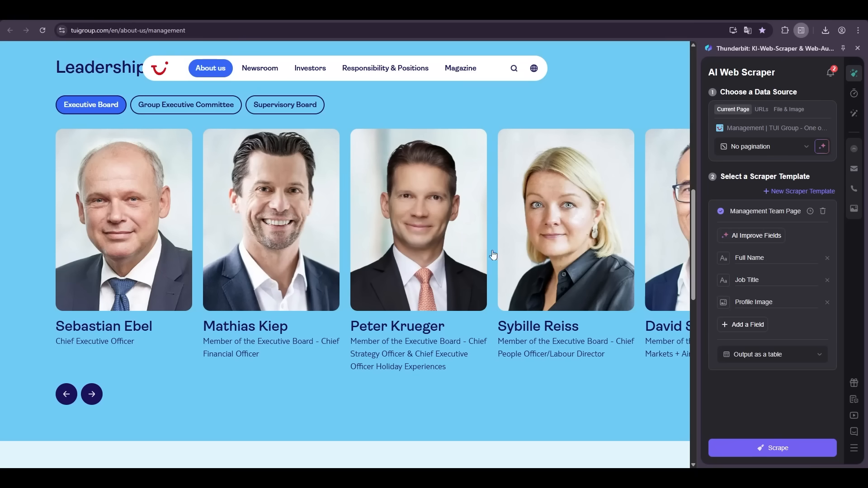
pyautogui.moveTo(797, 279)
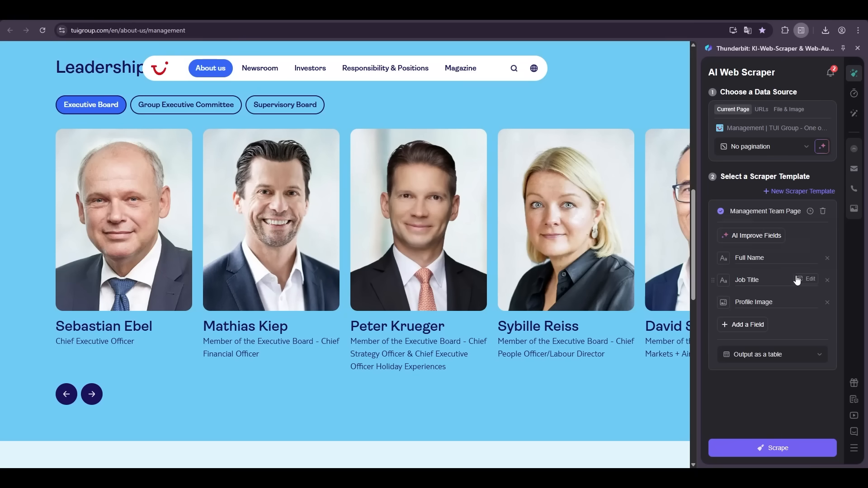
pyautogui.click(806, 279)
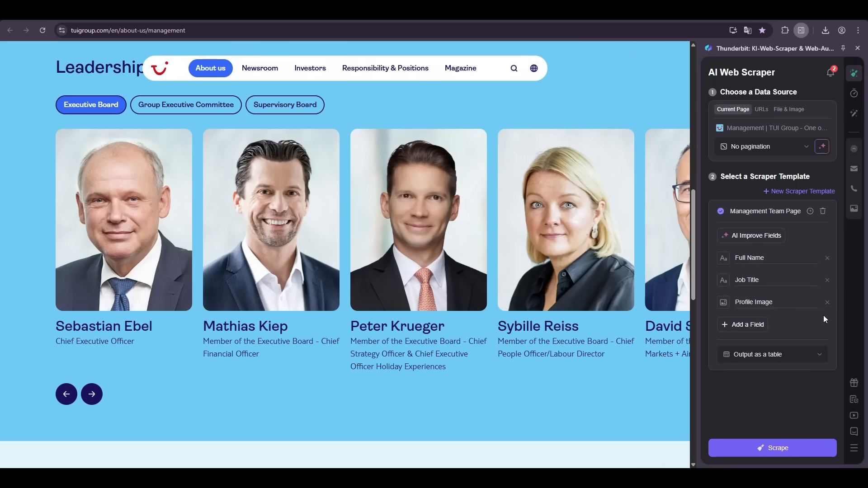
pyautogui.click(772, 448)
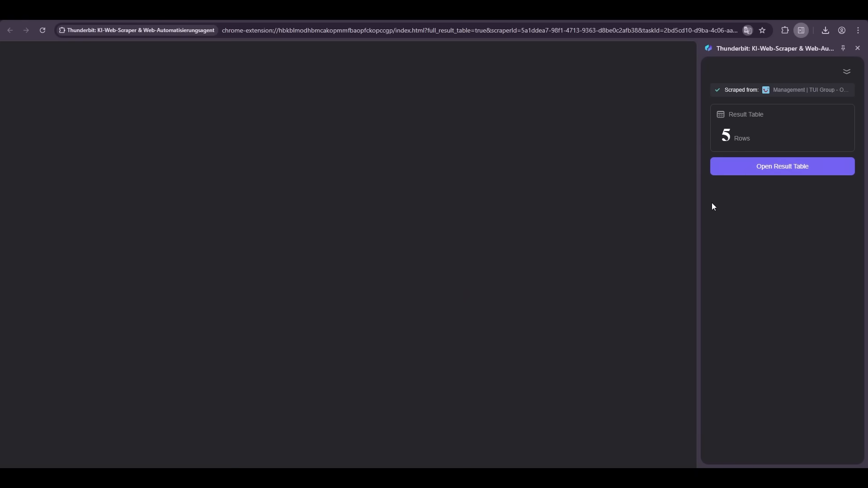
pyautogui.click(781, 166)
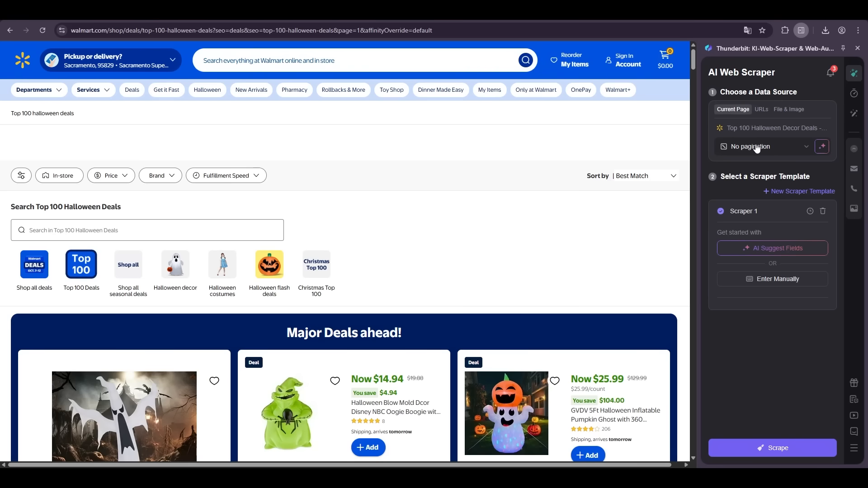
# Step: Set Walmart click pagination to 2 pages, then request AI-suggested fields
pyautogui.click(764, 146)
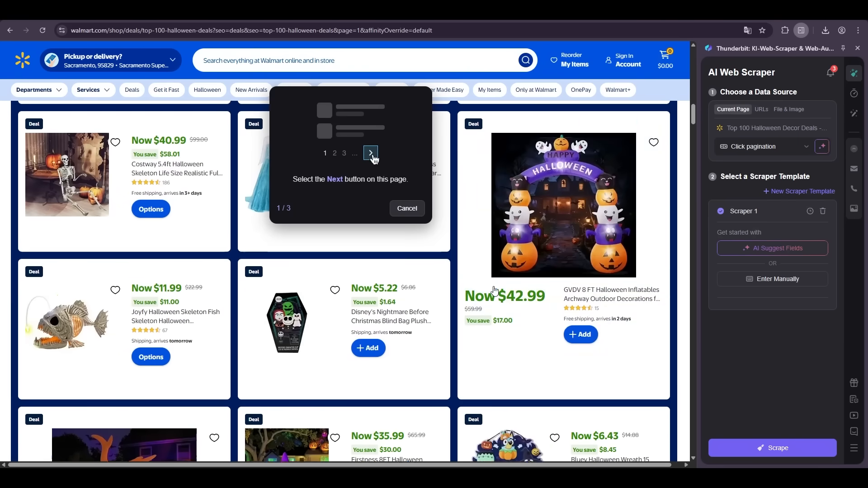
pyautogui.scroll(-3)
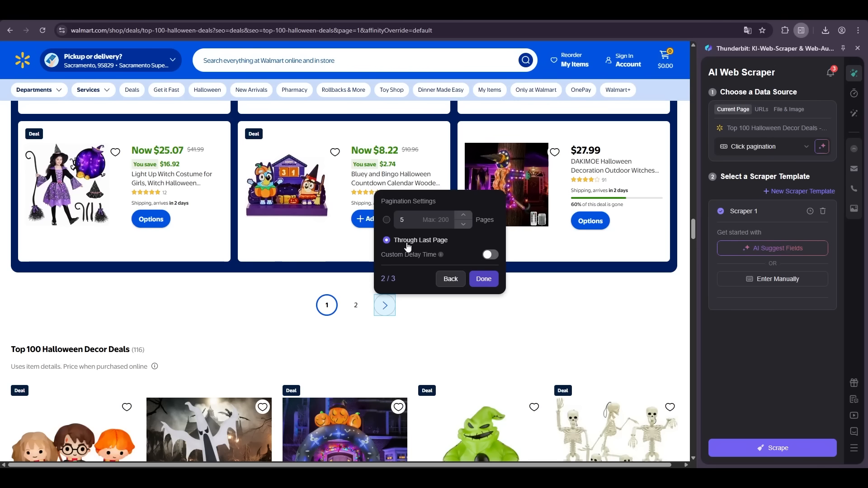
pyautogui.click(387, 219)
pyautogui.write('2')
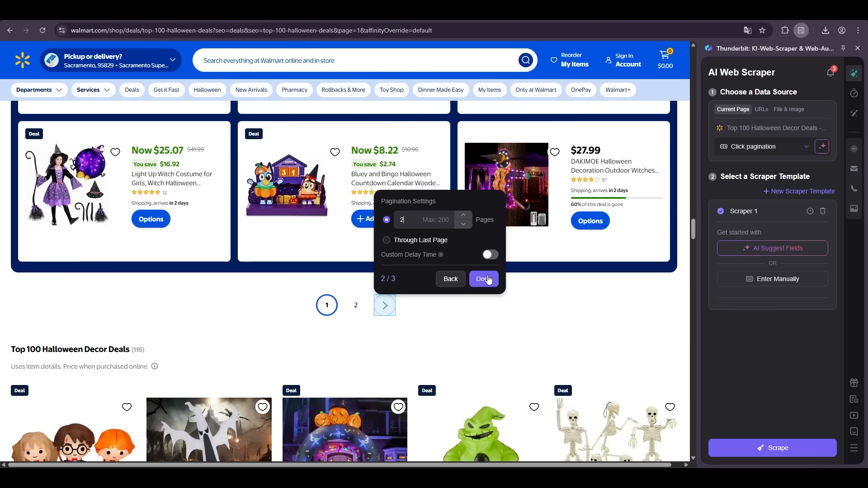
pyautogui.click(483, 279)
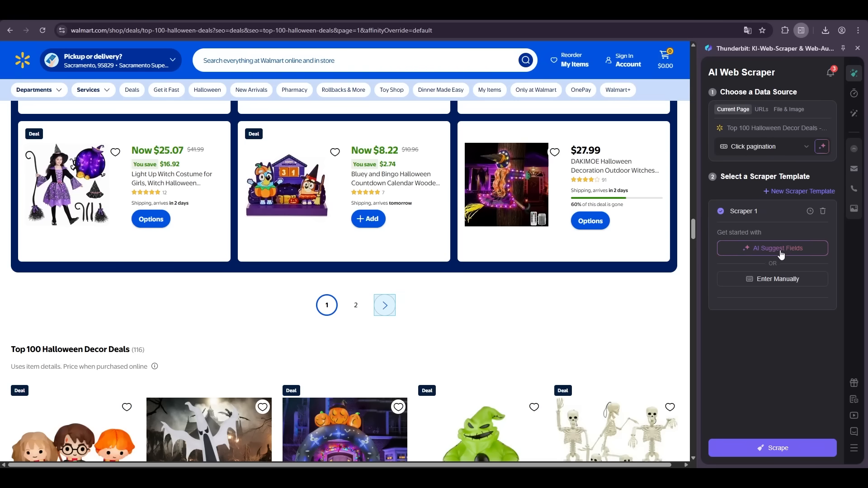
pyautogui.click(771, 249)
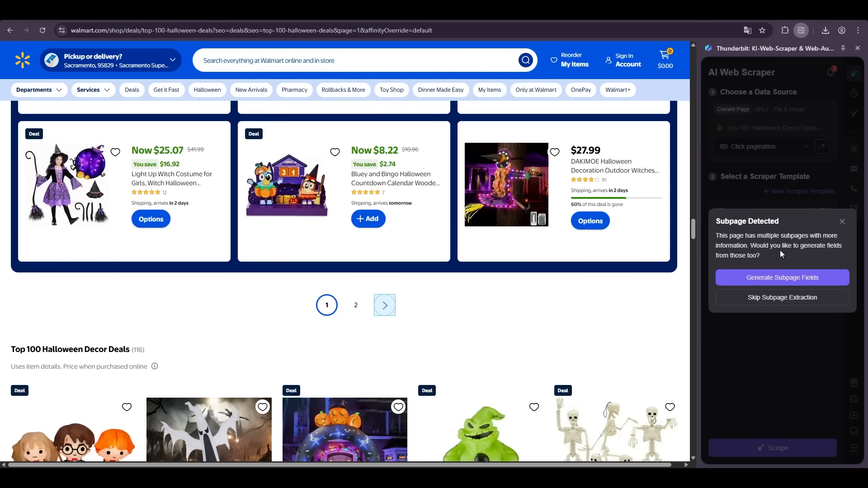
# Step: Skip subpage extraction, keeping name, URL, image, prices, rating and reviews fields
pyautogui.click(782, 298)
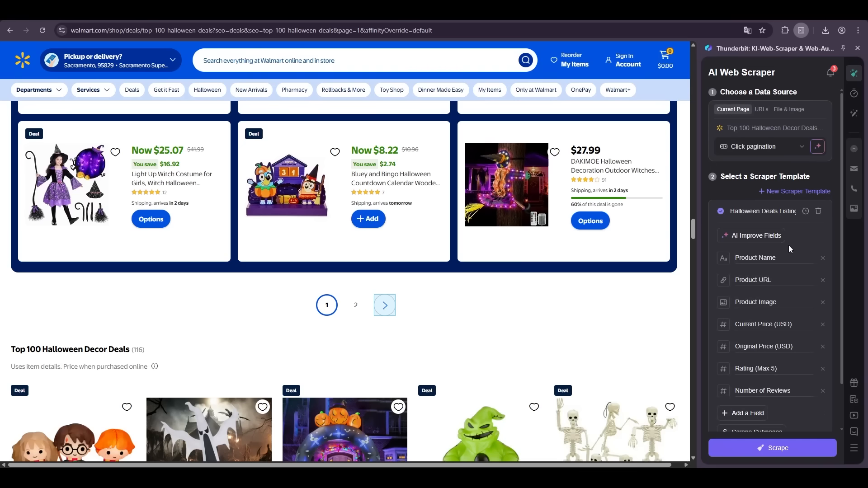
pyautogui.moveTo(550, 223)
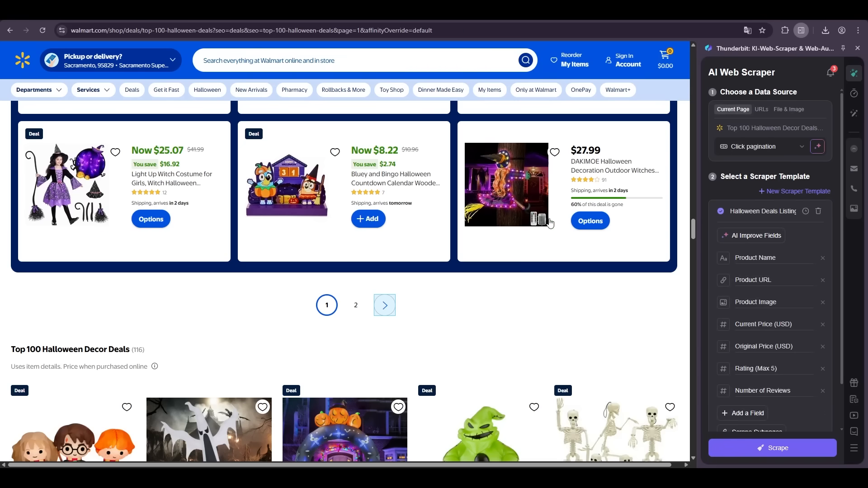
pyautogui.moveTo(377, 182)
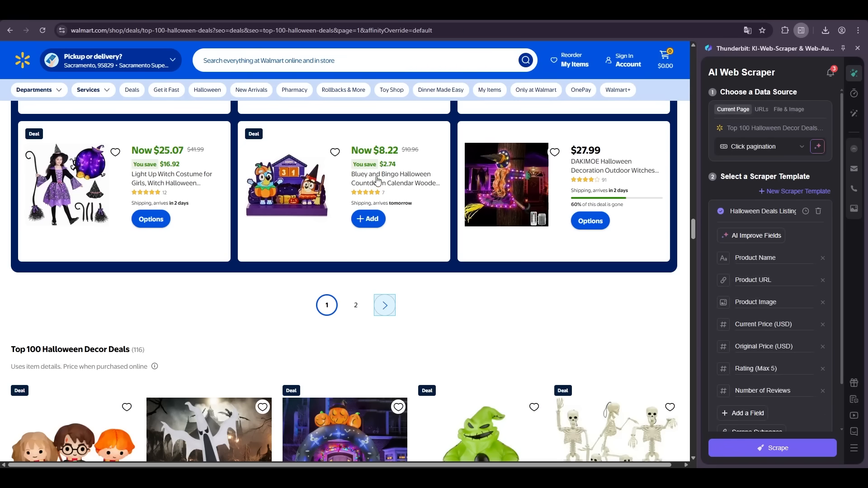
pyautogui.moveTo(409, 159)
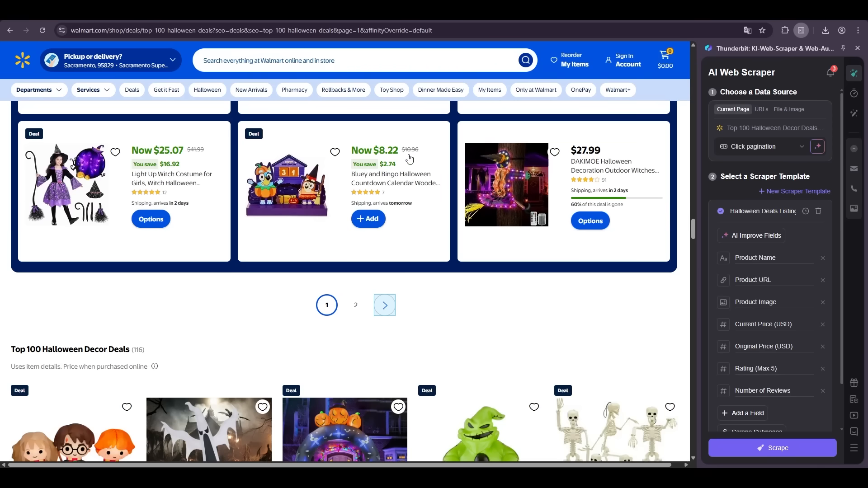
pyautogui.moveTo(387, 196)
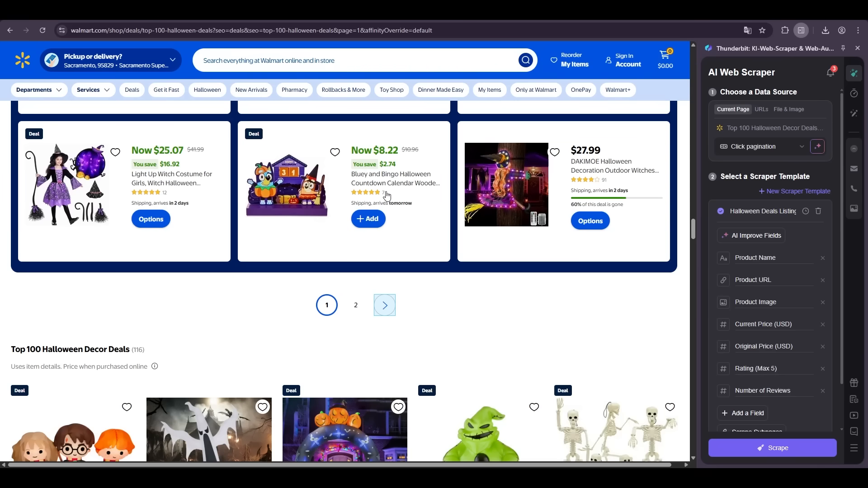
# Step: Run the scrape across both Halloween deals pages, yielding 236 rows
pyautogui.click(777, 448)
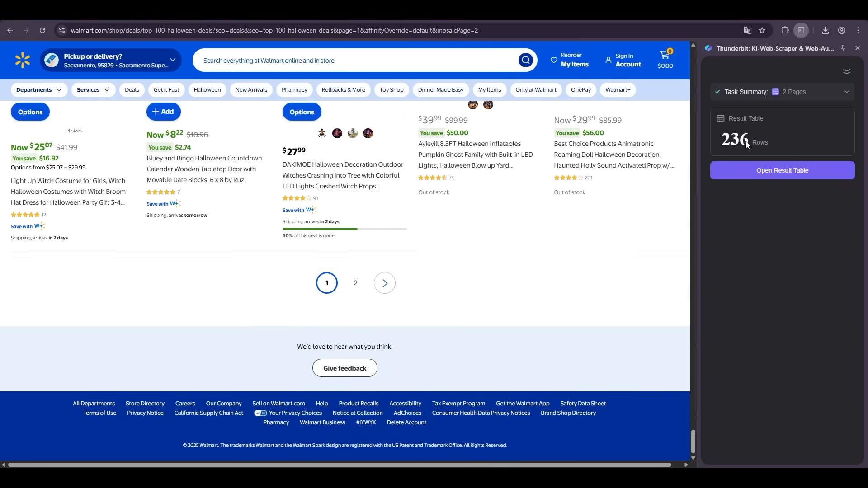
pyautogui.moveTo(782, 177)
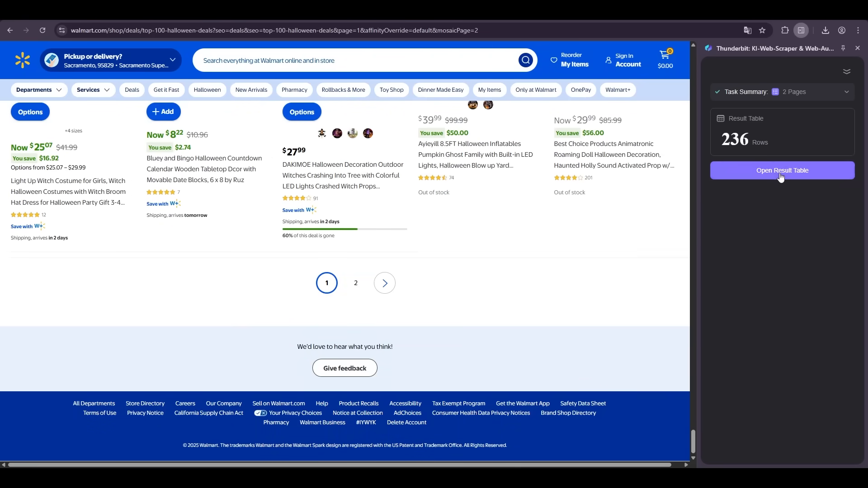
# Step: Open the 236-row Halloween deals result table
pyautogui.click(781, 170)
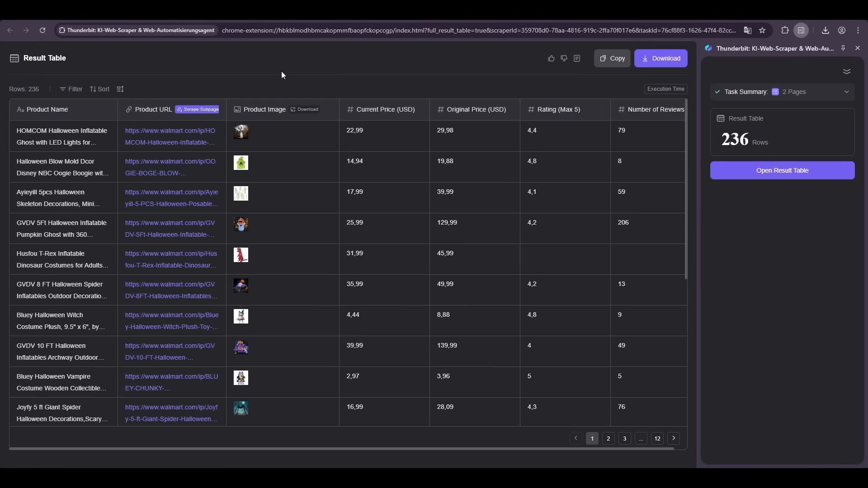
pyautogui.moveTo(288, 74)
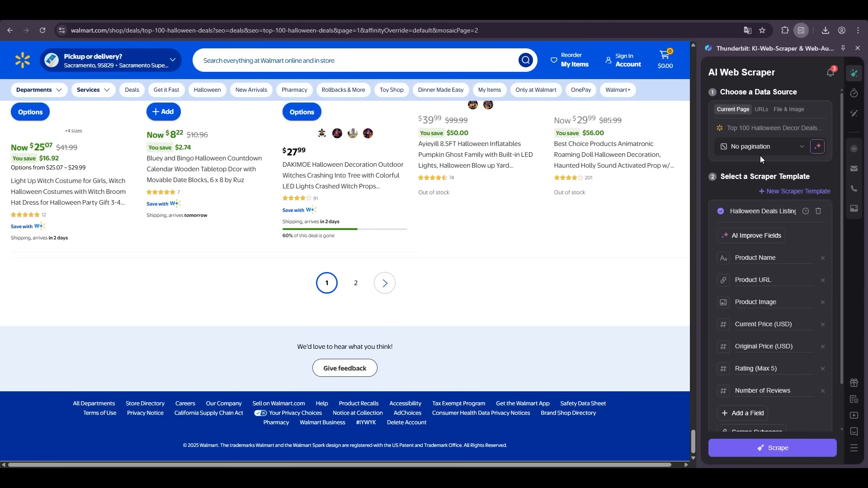
pyautogui.moveTo(718, 182)
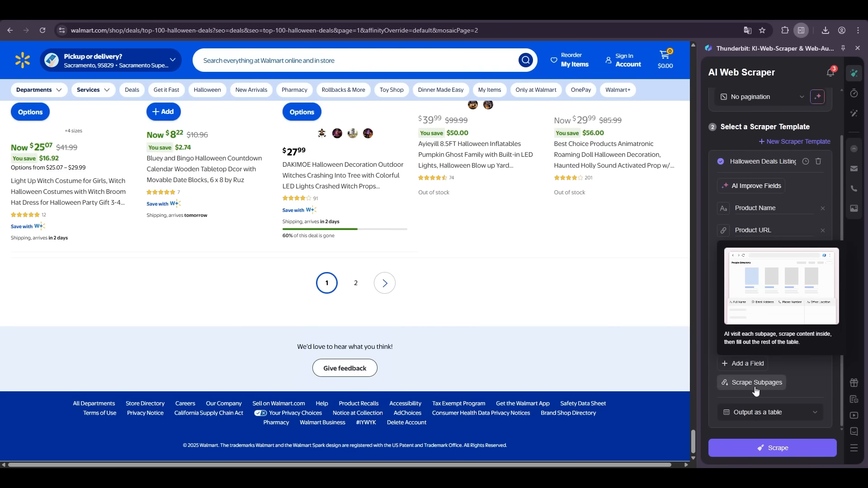
# Step: Start subpage scraping using Product URL as the subpage link field
pyautogui.click(757, 382)
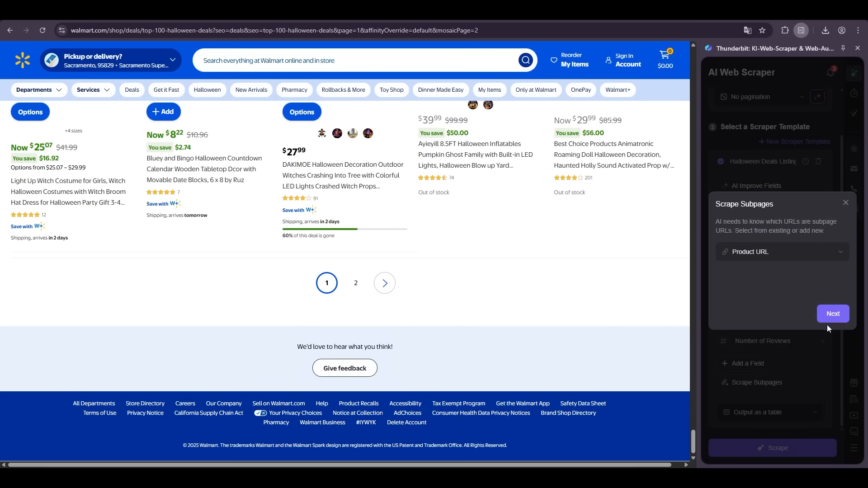
pyautogui.click(832, 314)
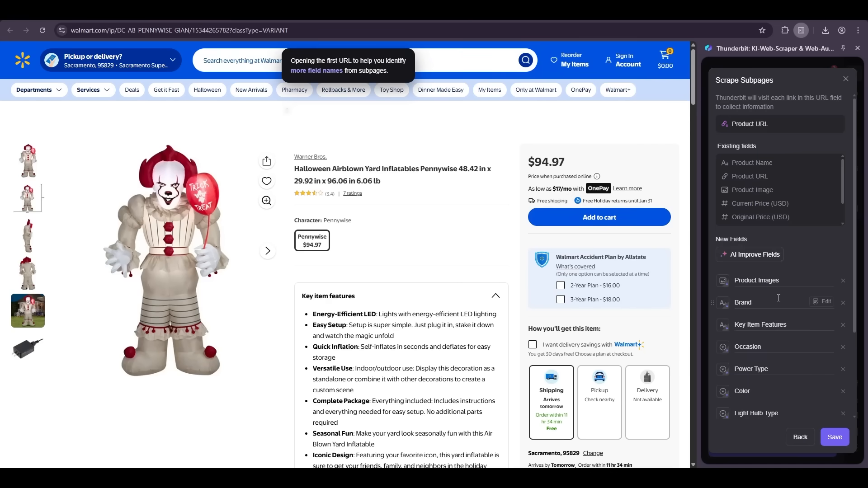
# Step: Keep Product Images, Brand and Key Item Features as subpage fields and save
pyautogui.scroll(-3)
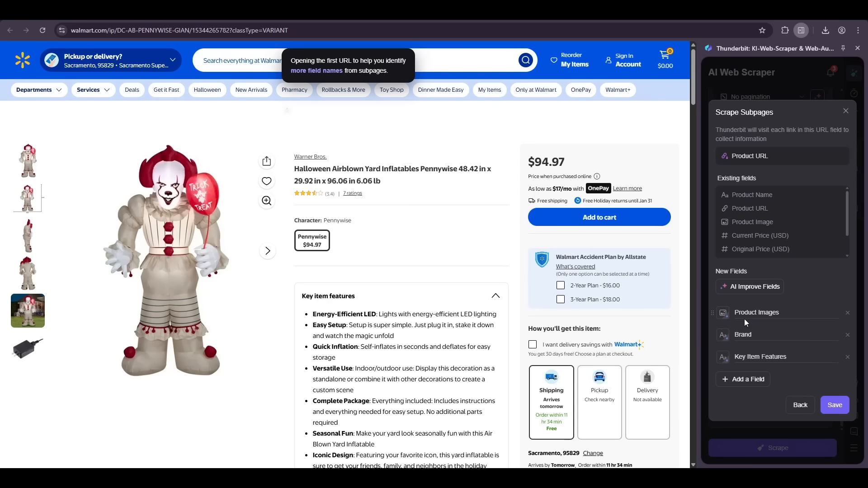
pyautogui.moveTo(746, 334)
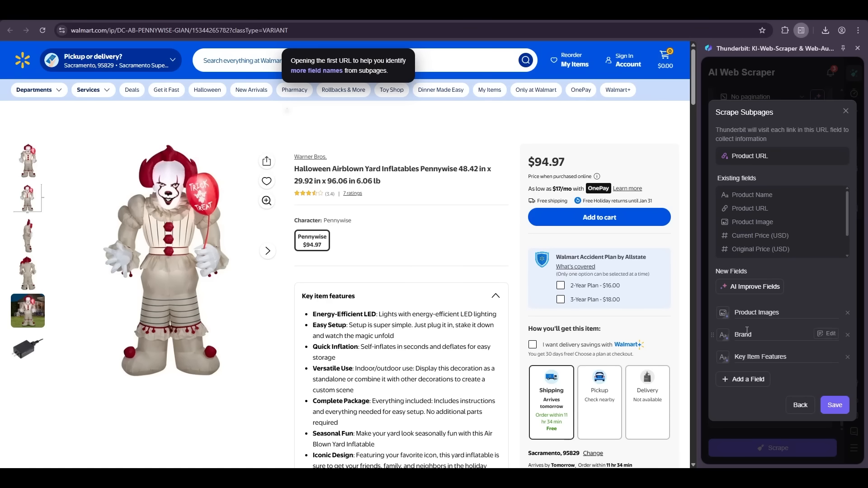
pyautogui.moveTo(785, 357)
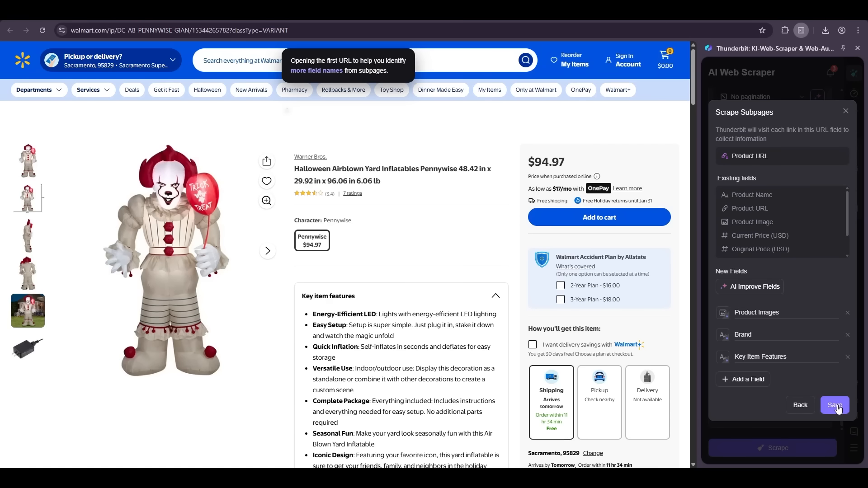
pyautogui.click(835, 405)
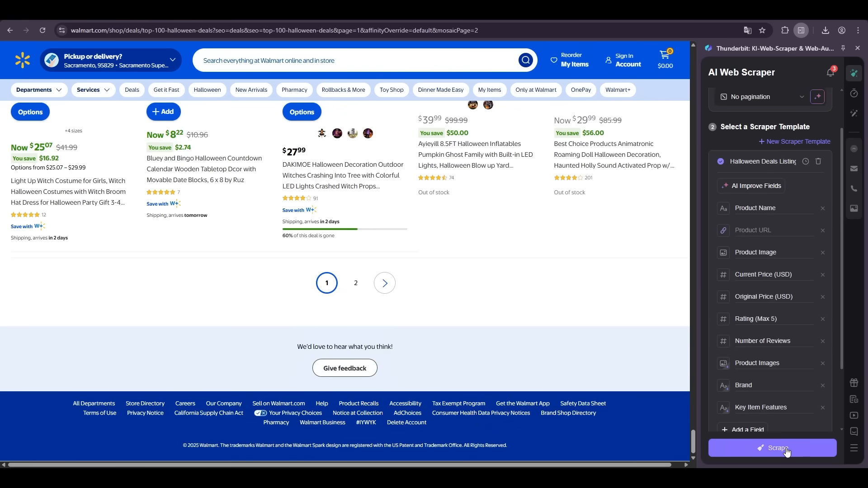
# Step: Scrape the Halloween deals with subpage fields using Cloud Scraping for the large task
pyautogui.click(781, 448)
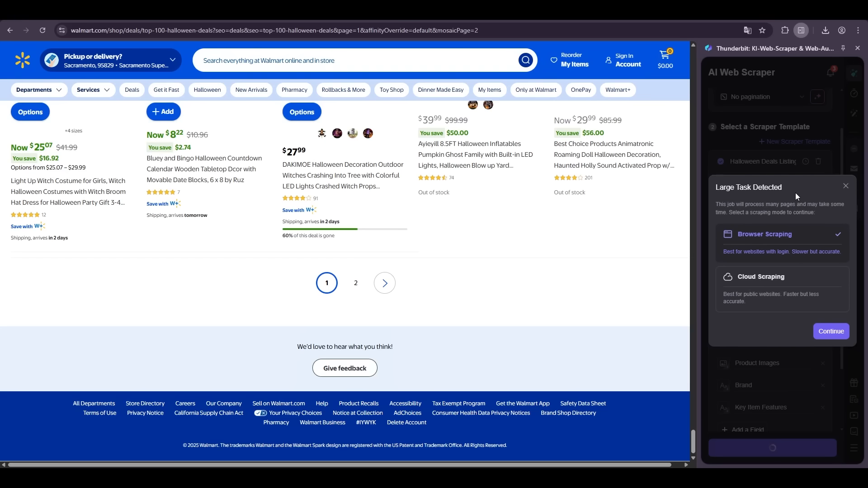
pyautogui.moveTo(790, 245)
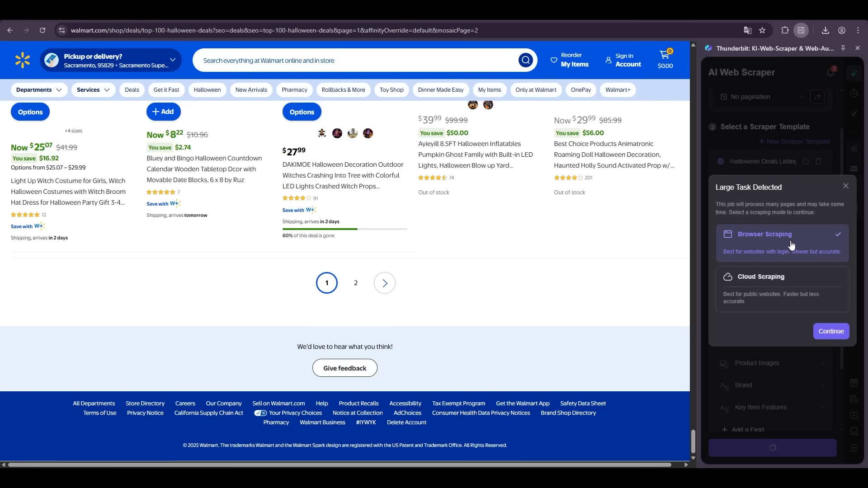
pyautogui.moveTo(792, 277)
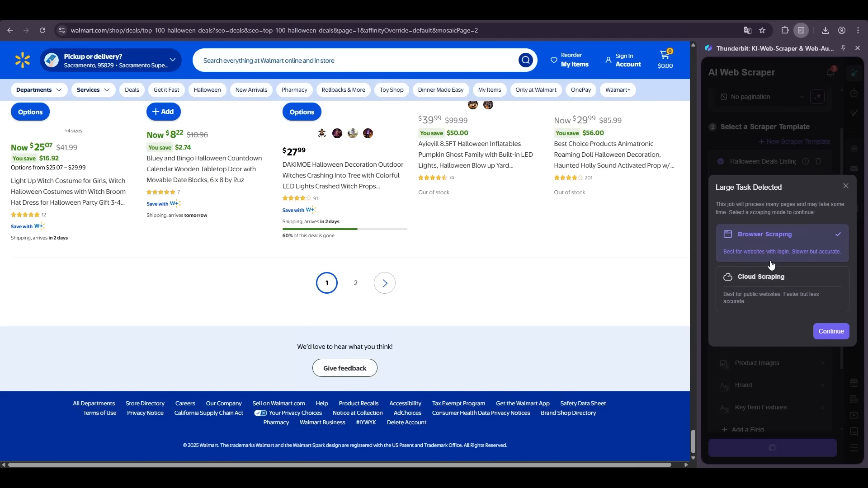
pyautogui.moveTo(765, 256)
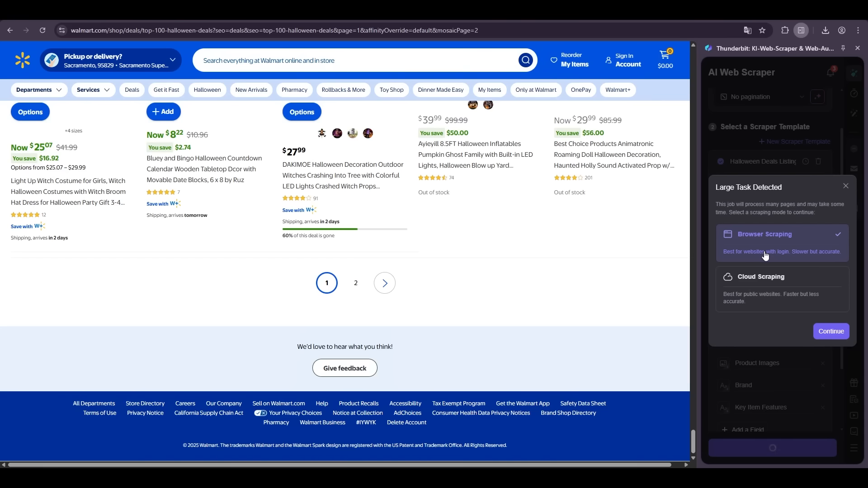
pyautogui.moveTo(766, 262)
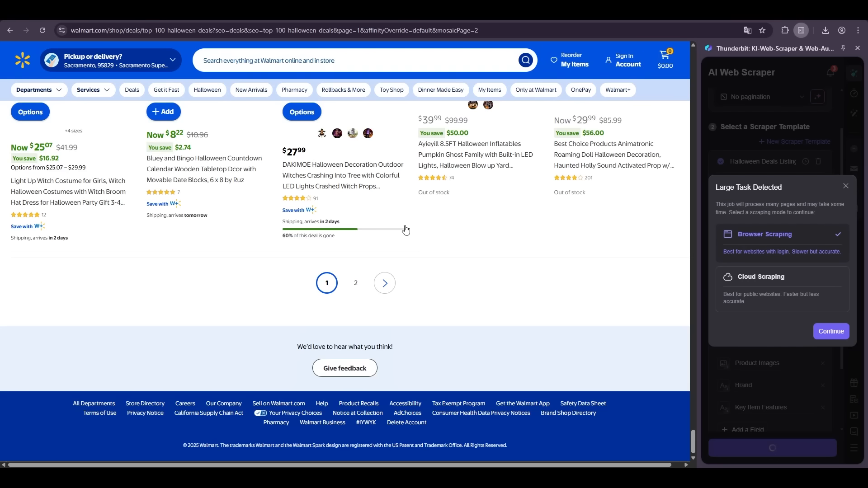
pyautogui.click(781, 288)
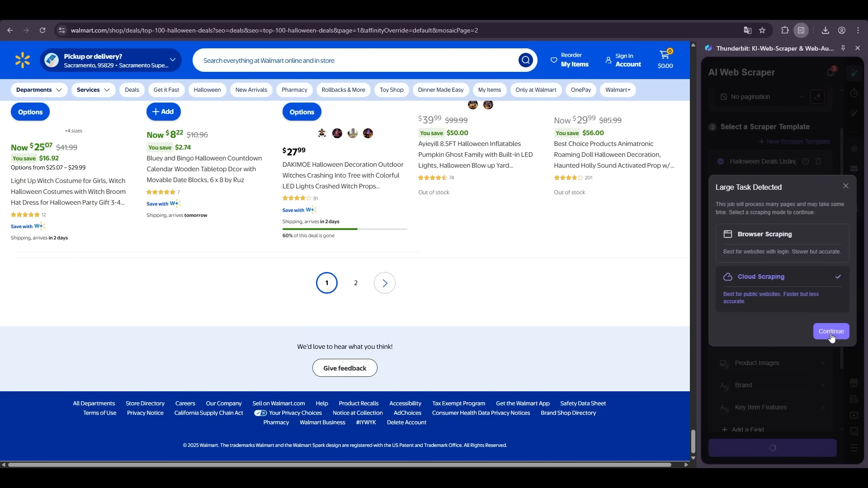
pyautogui.click(830, 331)
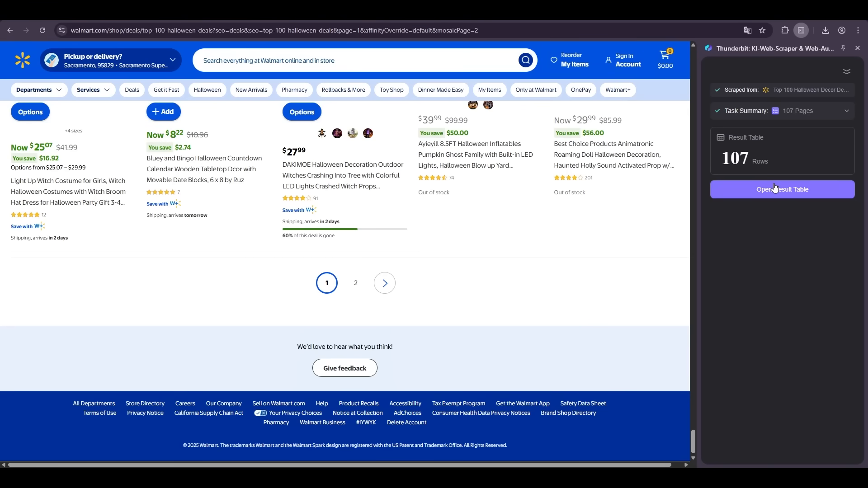
# Step: Open the finished 107-row result table of scraped Halloween deals
pyautogui.click(781, 189)
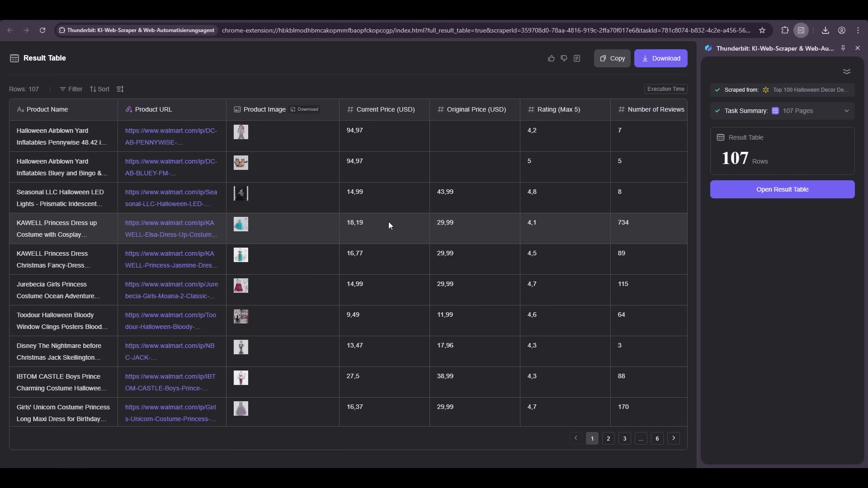
# Step: Scroll right to view the Product Images, Brand and Key Item Features columns
pyautogui.hscroll(3)
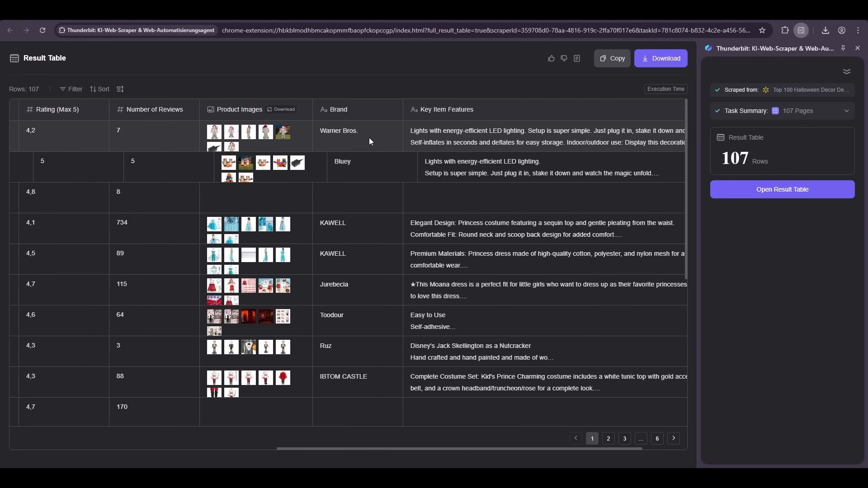
pyautogui.moveTo(483, 150)
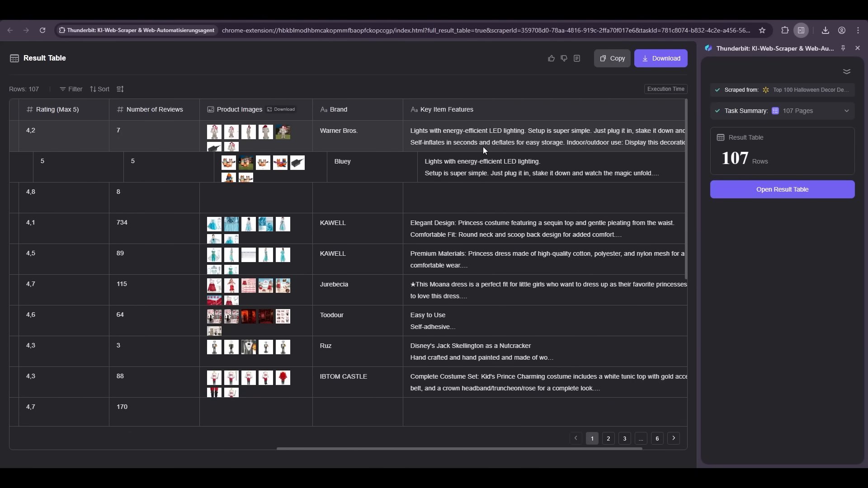